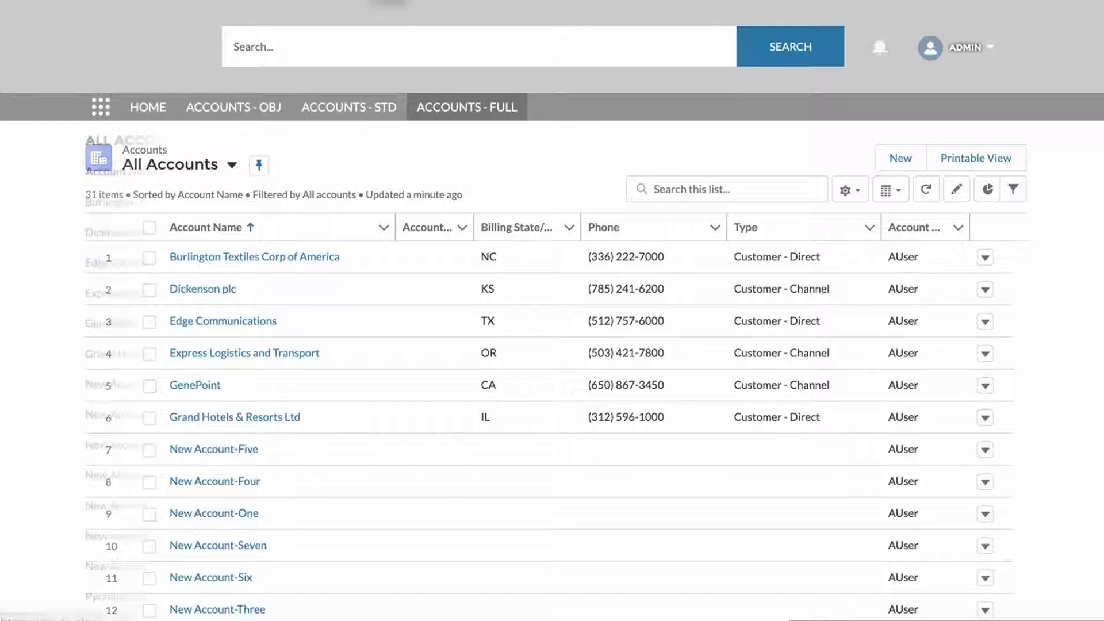
Step: View the Accounts - Std community page and scroll through its account table
{"action": "left_click", "coordinate": [349, 107]}
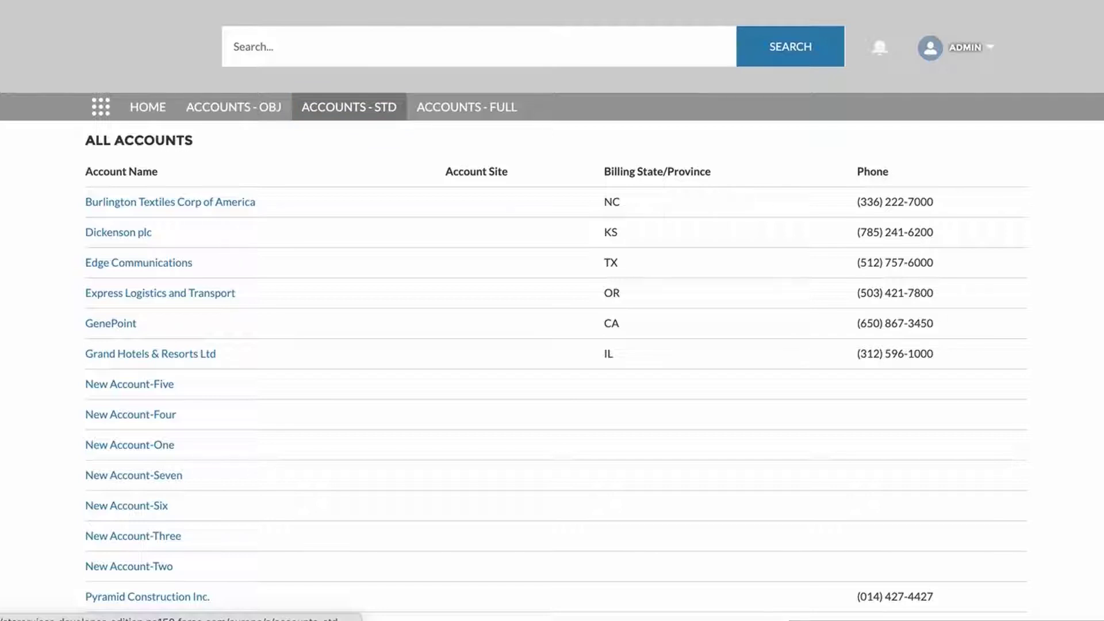
{"action": "scroll", "scroll_direction": "down", "scroll_amount": 3}
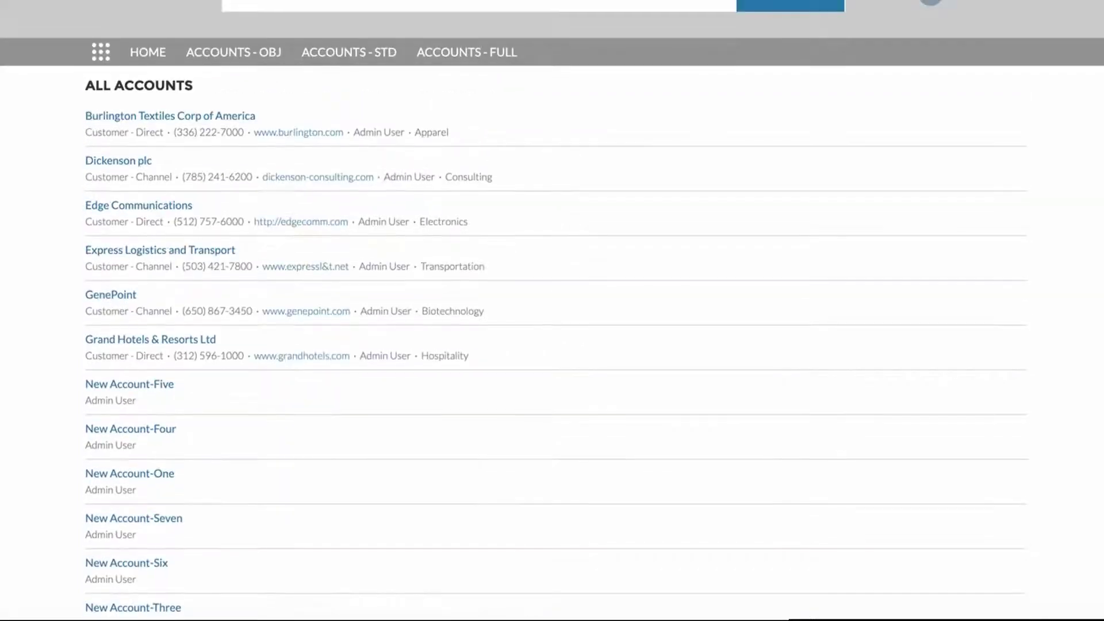
Step: View the Accounts - Full page and scroll to the end of its 31-account list
{"action": "left_click", "coordinate": [467, 51]}
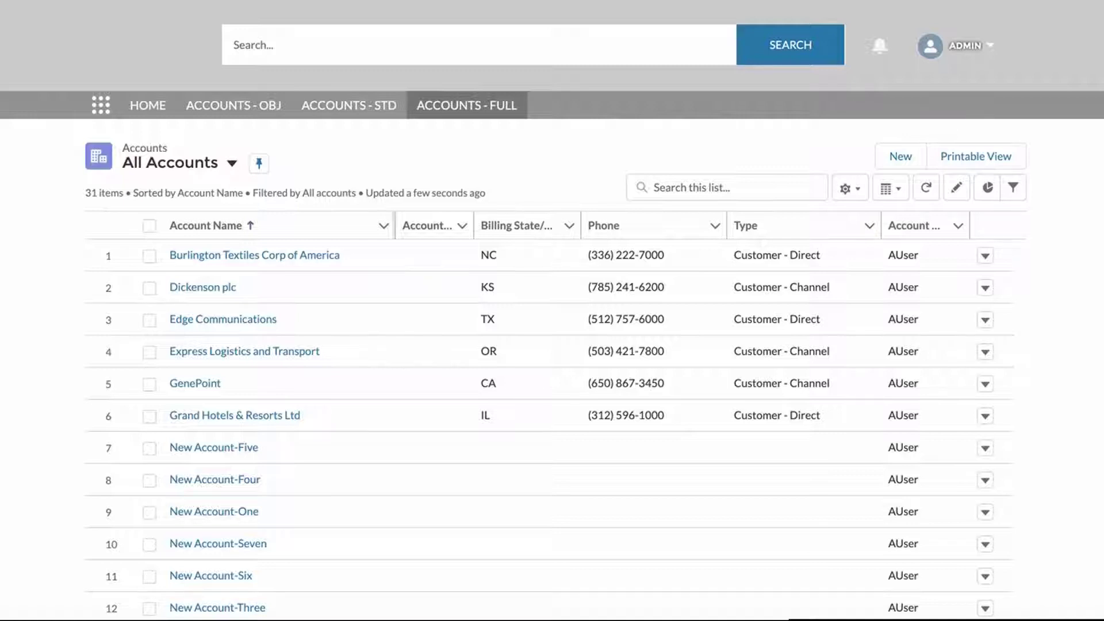
{"action": "scroll", "scroll_direction": "down", "scroll_amount": 3}
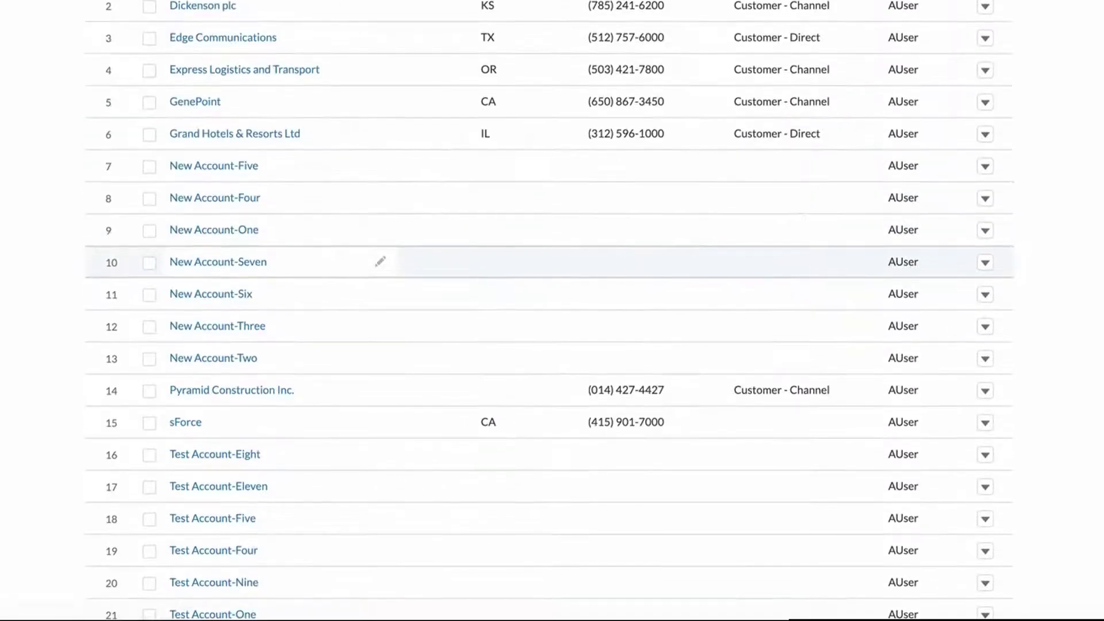
{"action": "scroll", "scroll_direction": "down", "scroll_amount": 3}
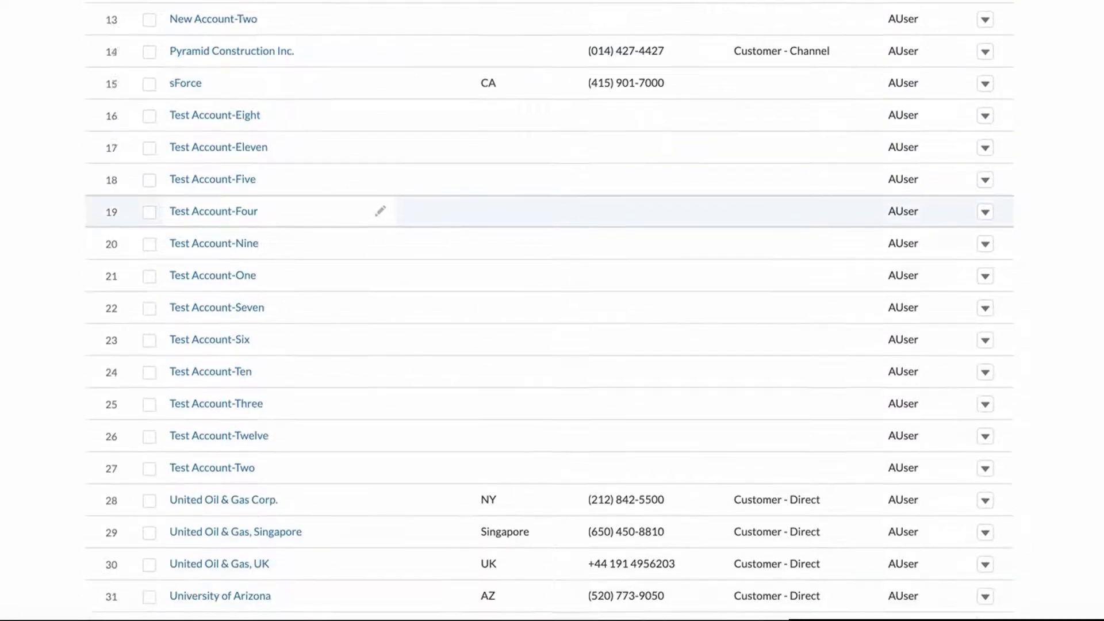
{"action": "scroll", "scroll_direction": "down", "scroll_amount": 3}
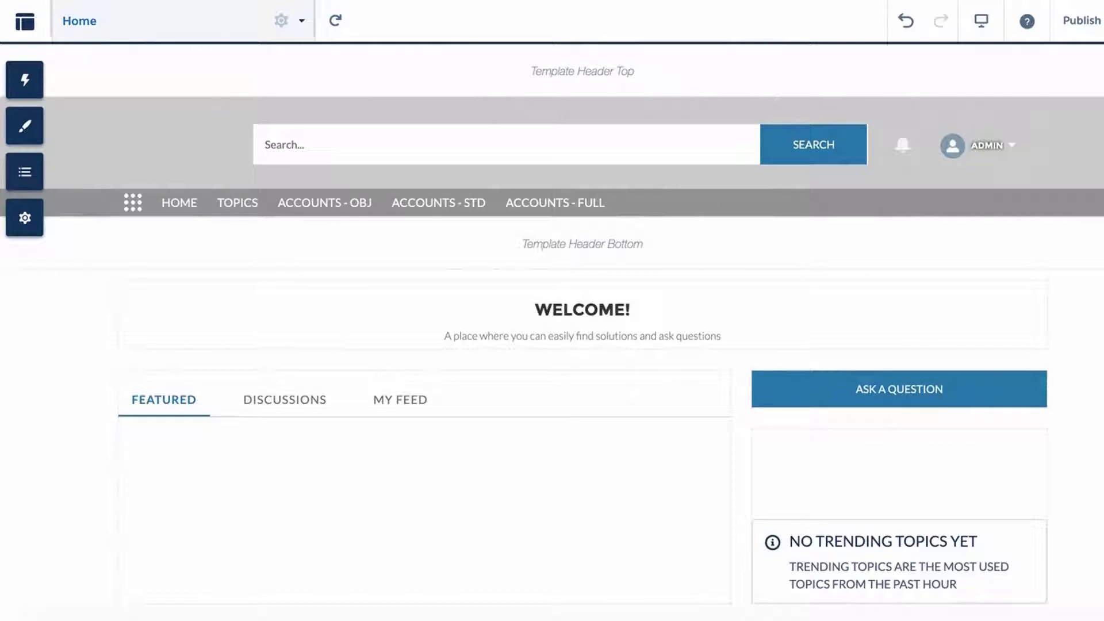
Step: Open Accounts - Std from the Pages dropdown and inspect its All Accounts record list
{"action": "left_click", "coordinate": [79, 20]}
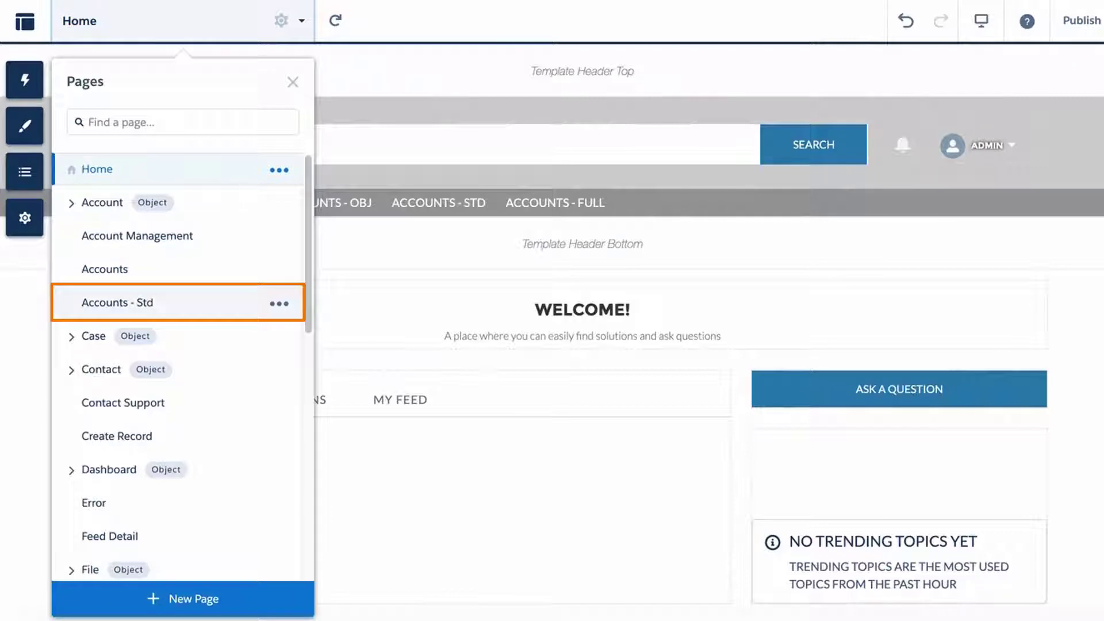
{"action": "left_click", "coordinate": [117, 302]}
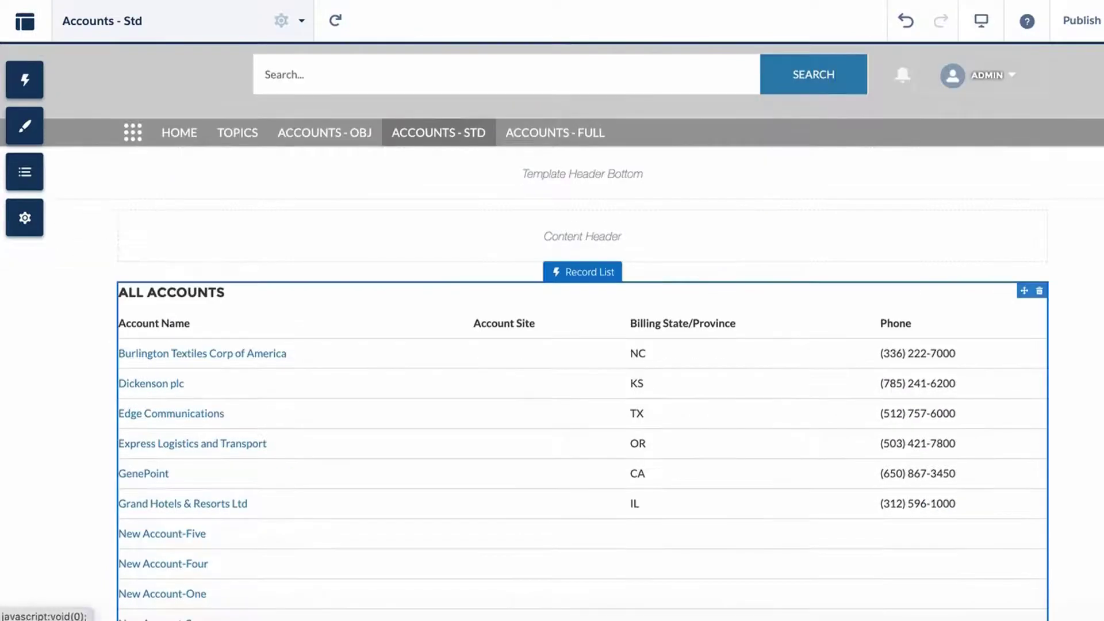
{"action": "left_click", "coordinate": [437, 132]}
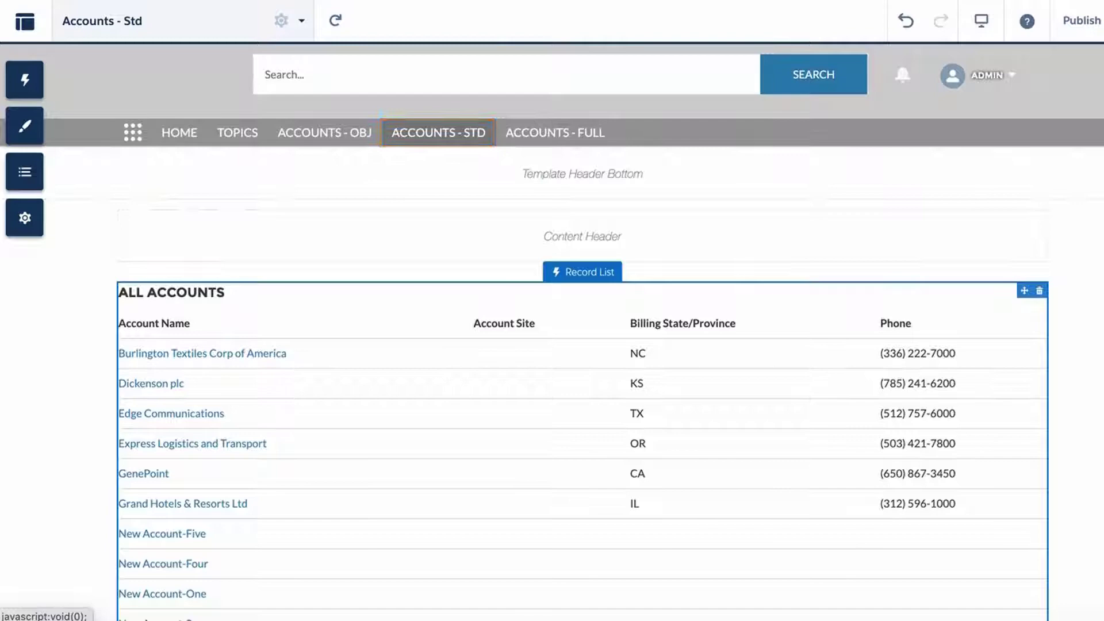
{"action": "left_click", "coordinate": [582, 272]}
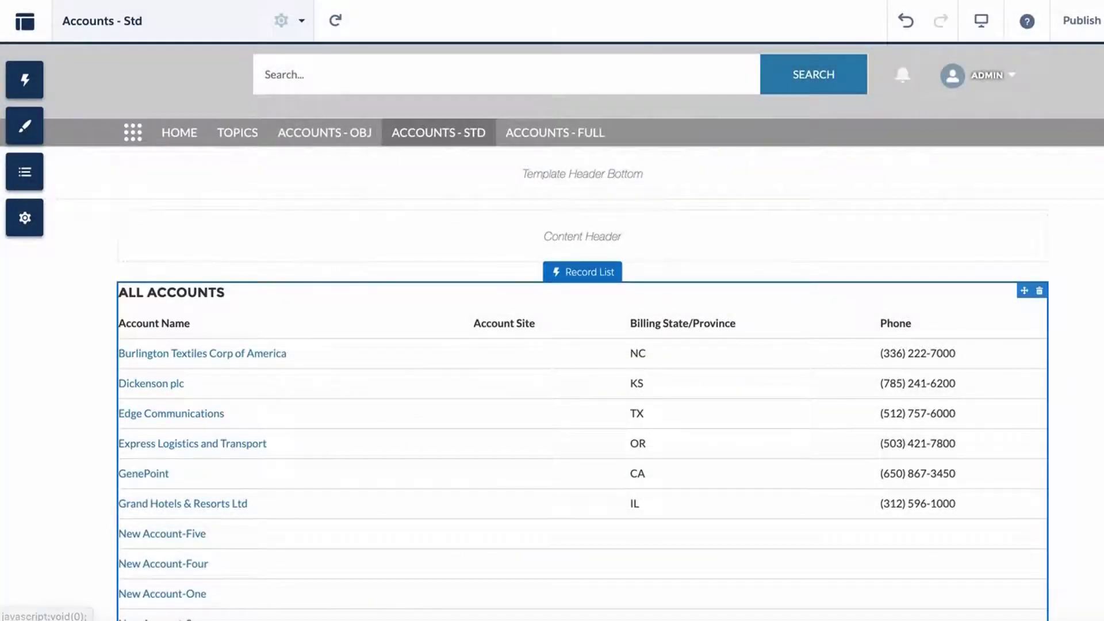
{"action": "scroll", "scroll_direction": "down", "scroll_amount": 3}
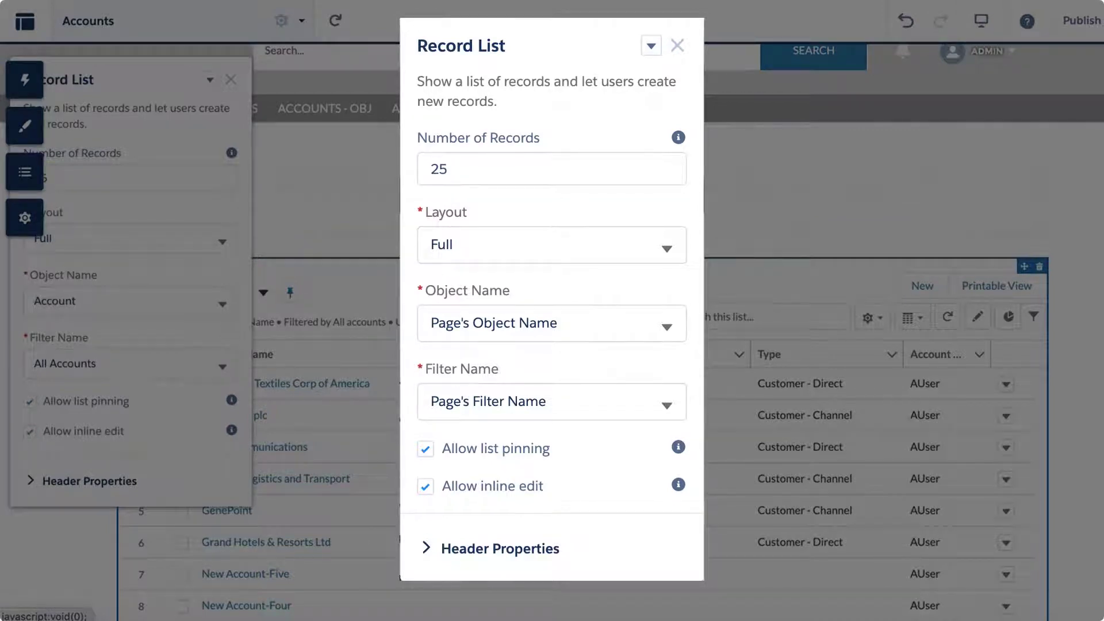
Step: Check the Record List properties: 25 records, Full layout, All Accounts filter
{"action": "left_click", "coordinate": [677, 45]}
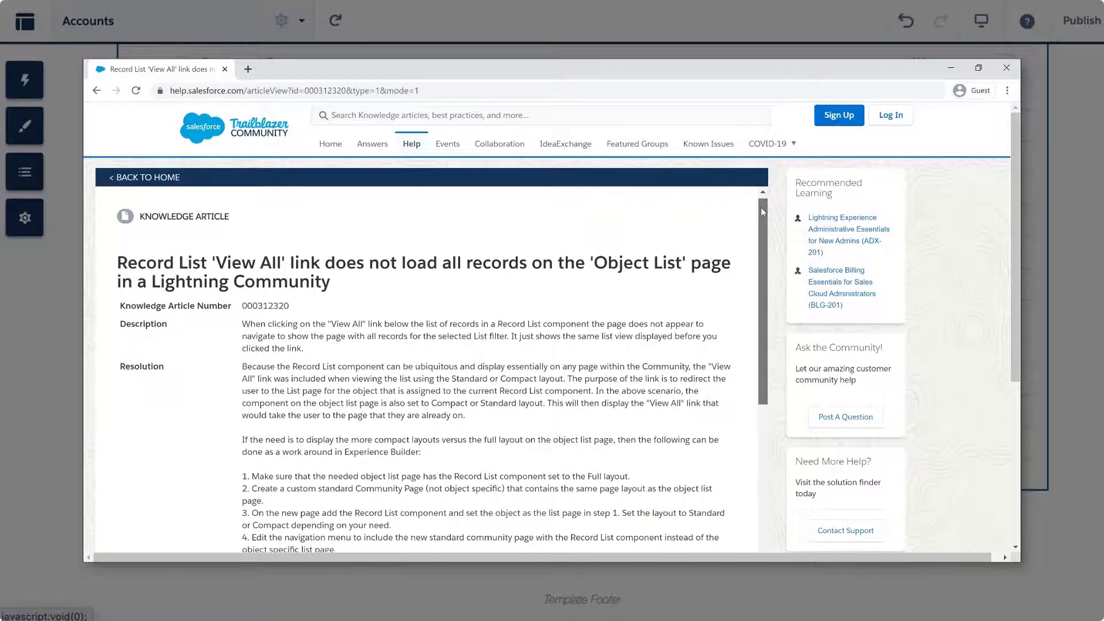
Step: Read the help article's Resolution for the Record List 'View All' link issue
{"action": "scroll", "scroll_direction": "down", "scroll_amount": 3}
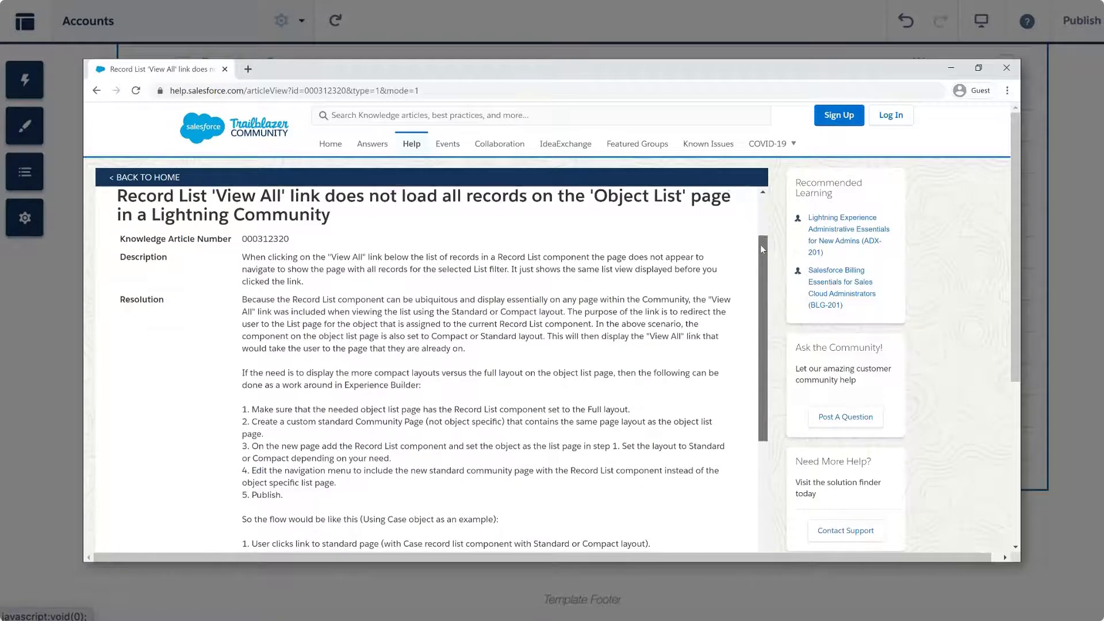
{"action": "left_click", "coordinate": [1006, 68]}
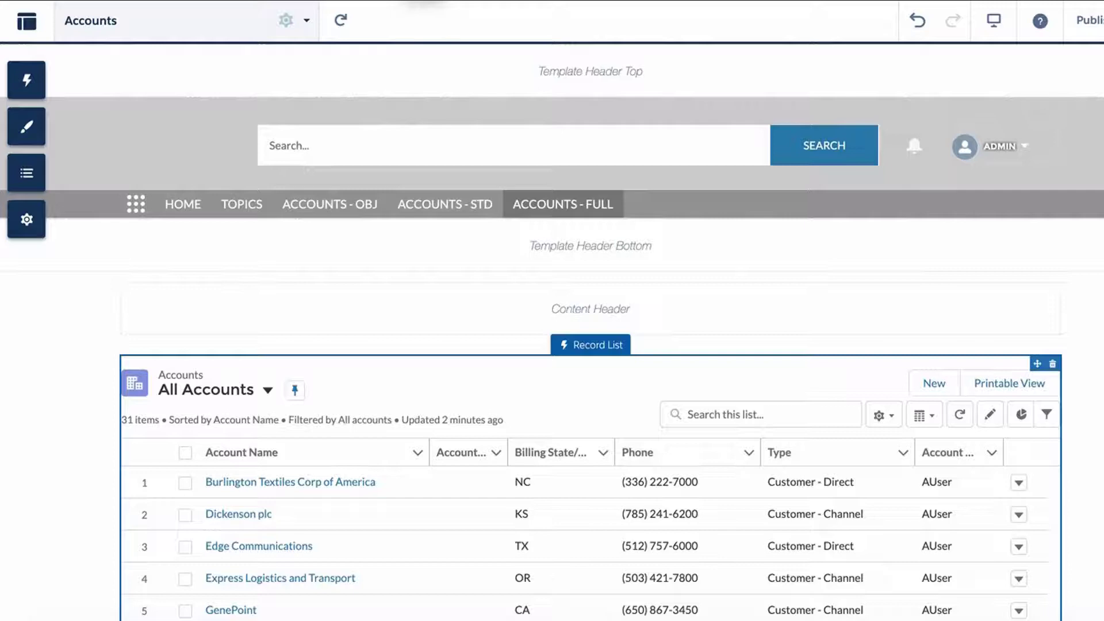
Step: Create a one-column standard page named 'Accounts - Com' from the Pages dropdown
{"action": "left_click", "coordinate": [90, 20]}
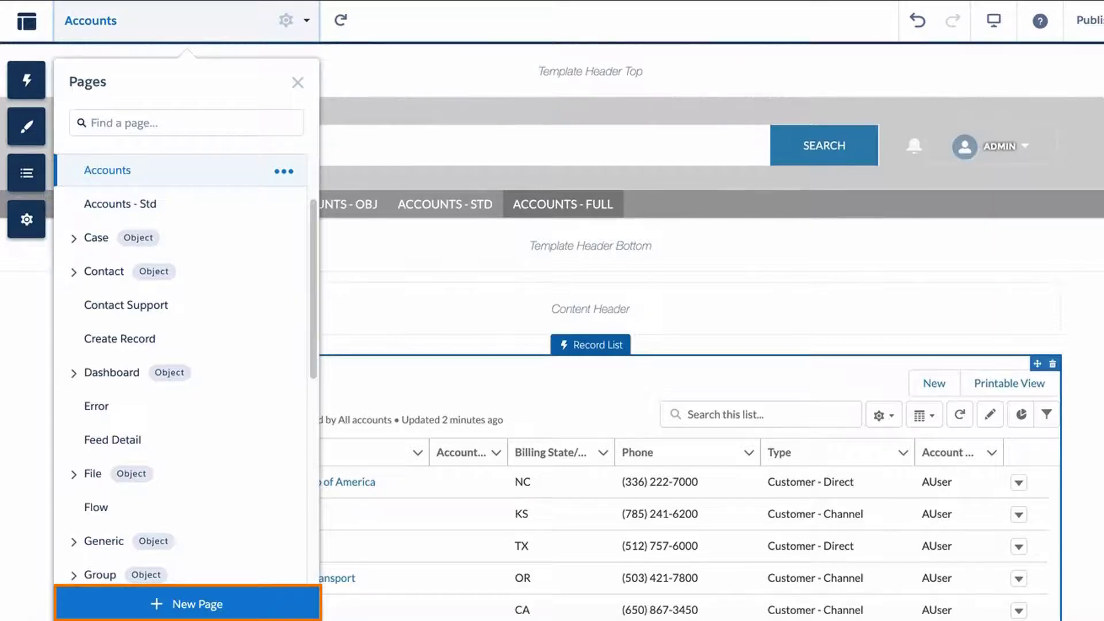
{"action": "left_click", "coordinate": [187, 604]}
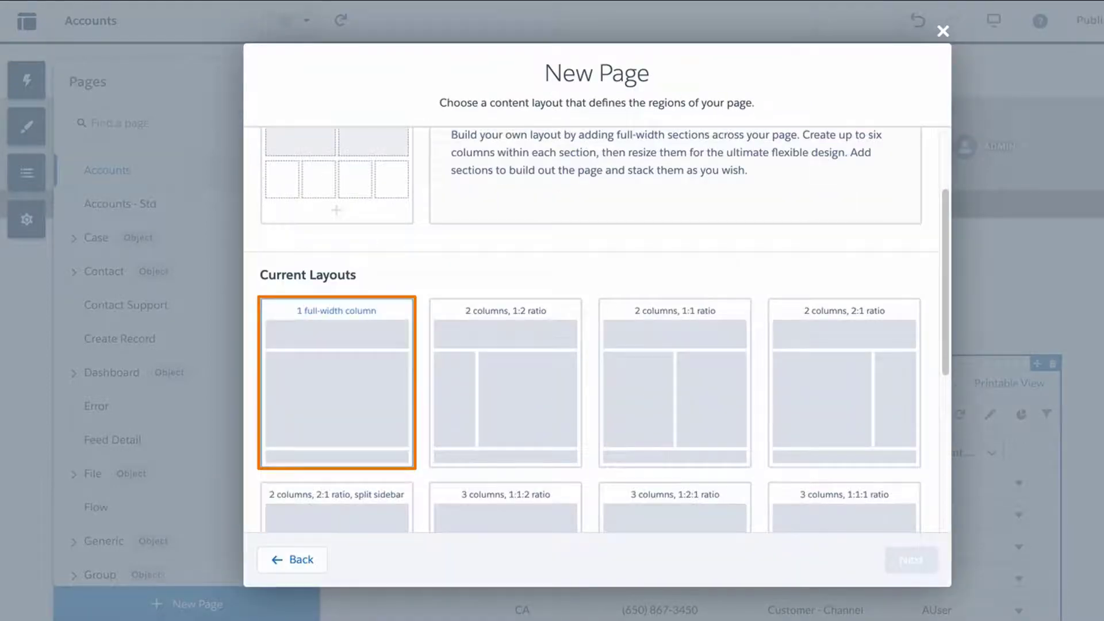
{"action": "scroll", "scroll_direction": "down", "scroll_amount": 3}
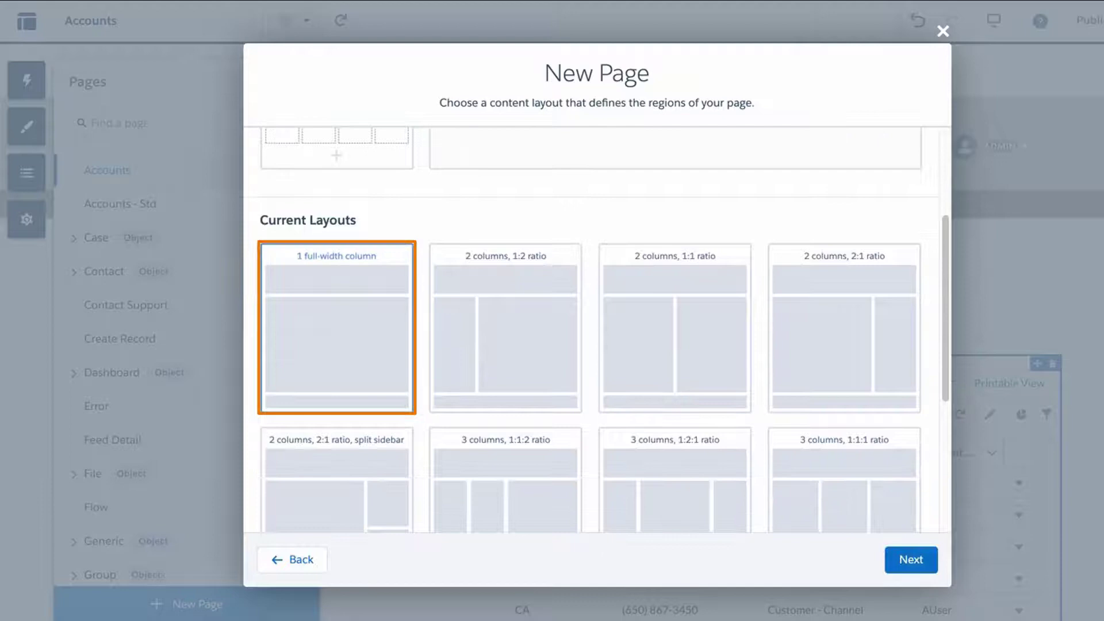
{"action": "left_click", "coordinate": [910, 560]}
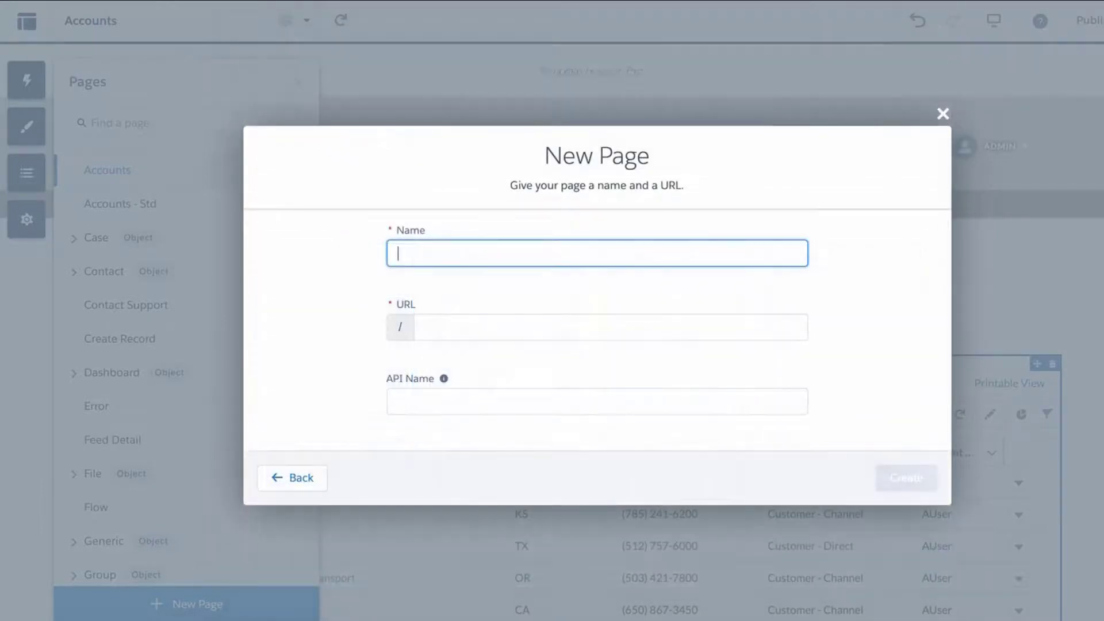
{"action": "type", "text": "Accounts - Com"}
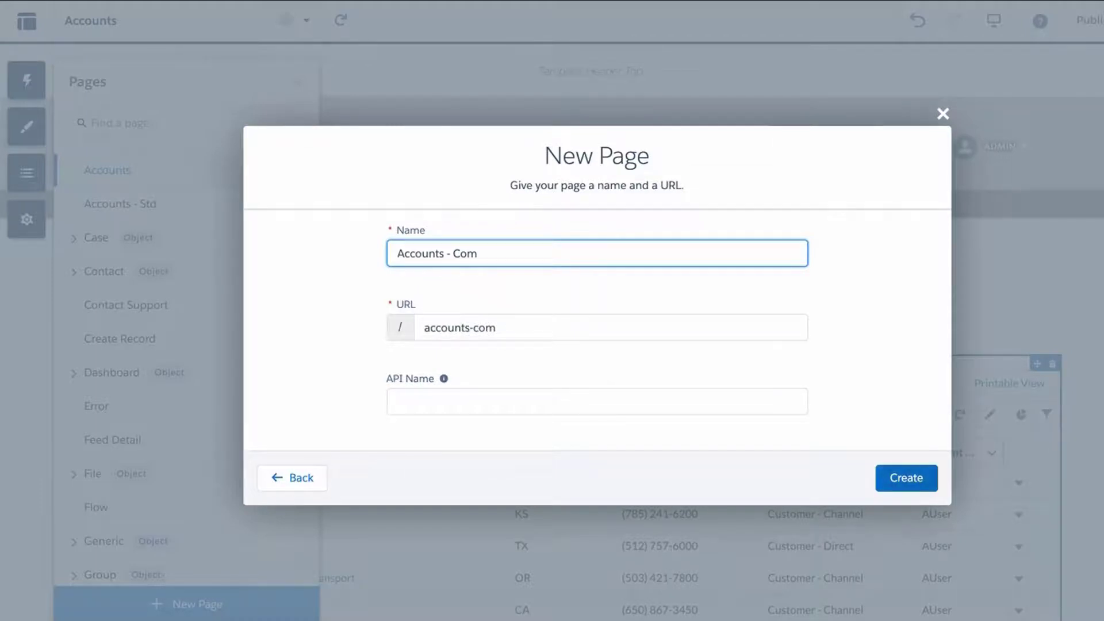
{"action": "left_click", "coordinate": [906, 478]}
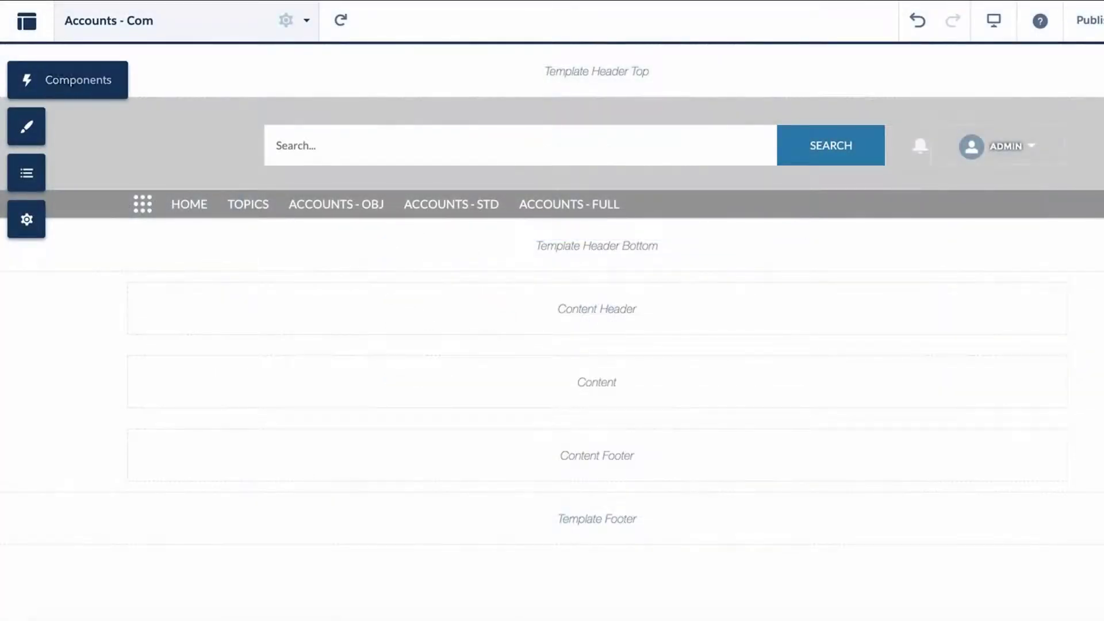
Step: Add a Record List for Account, All Accounts filter, in Compact layout
{"action": "left_click", "coordinate": [68, 79]}
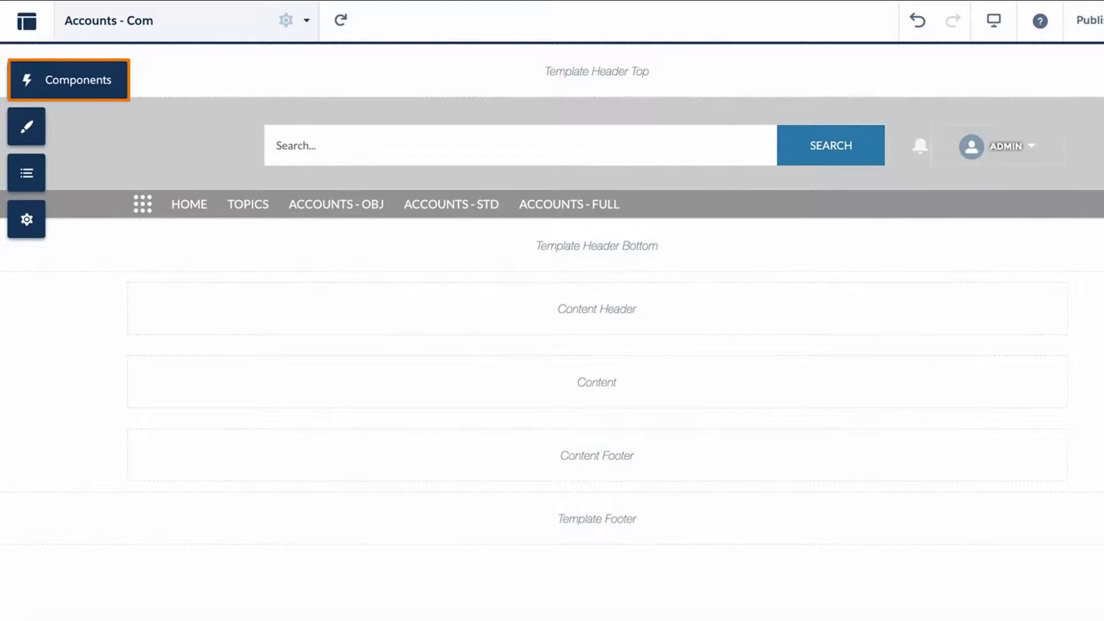
{"action": "left_click", "coordinate": [69, 79]}
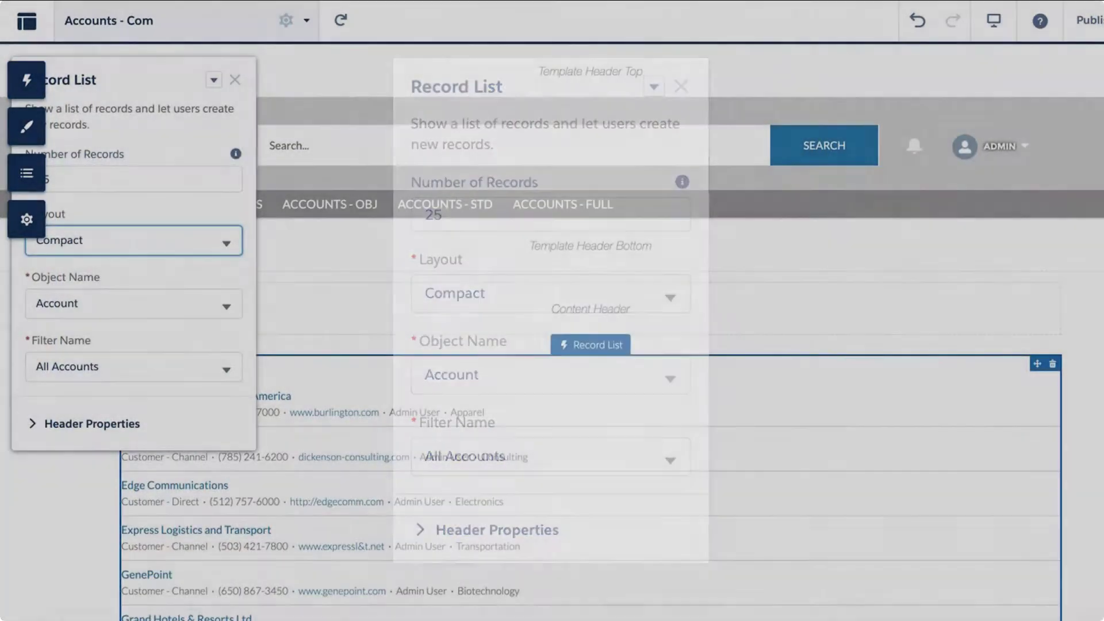
{"action": "left_click", "coordinate": [235, 78]}
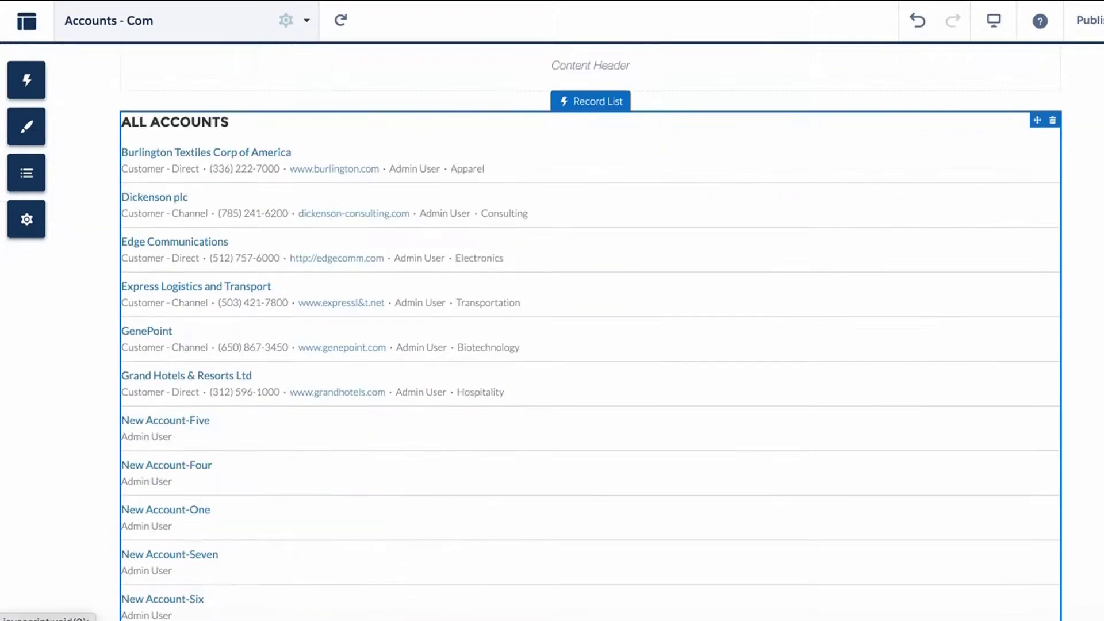
{"action": "scroll", "scroll_direction": "down", "scroll_amount": 3}
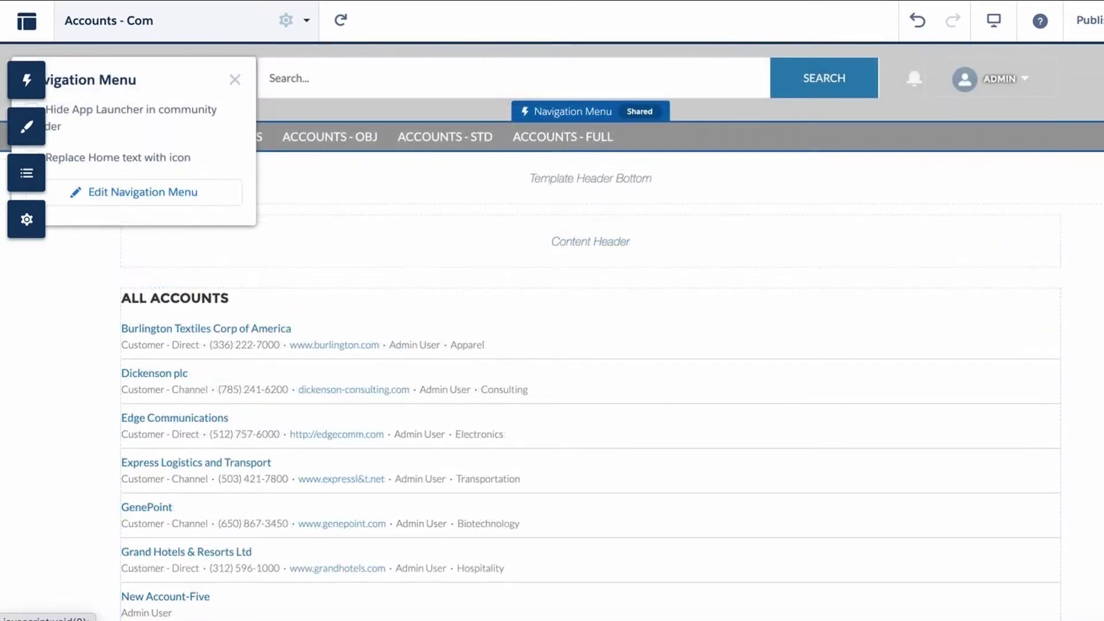
Step: Add a public 'Accounts - Com' menu item linking to the Accounts - Com page
{"action": "left_click", "coordinate": [143, 191]}
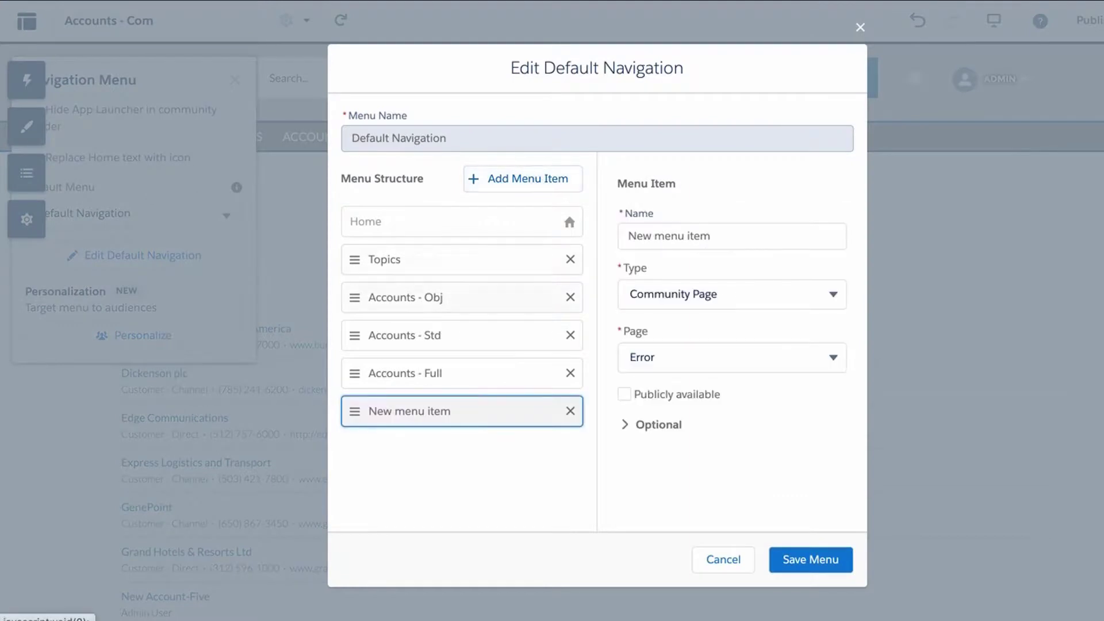
{"action": "type", "text": "Accounts - Com"}
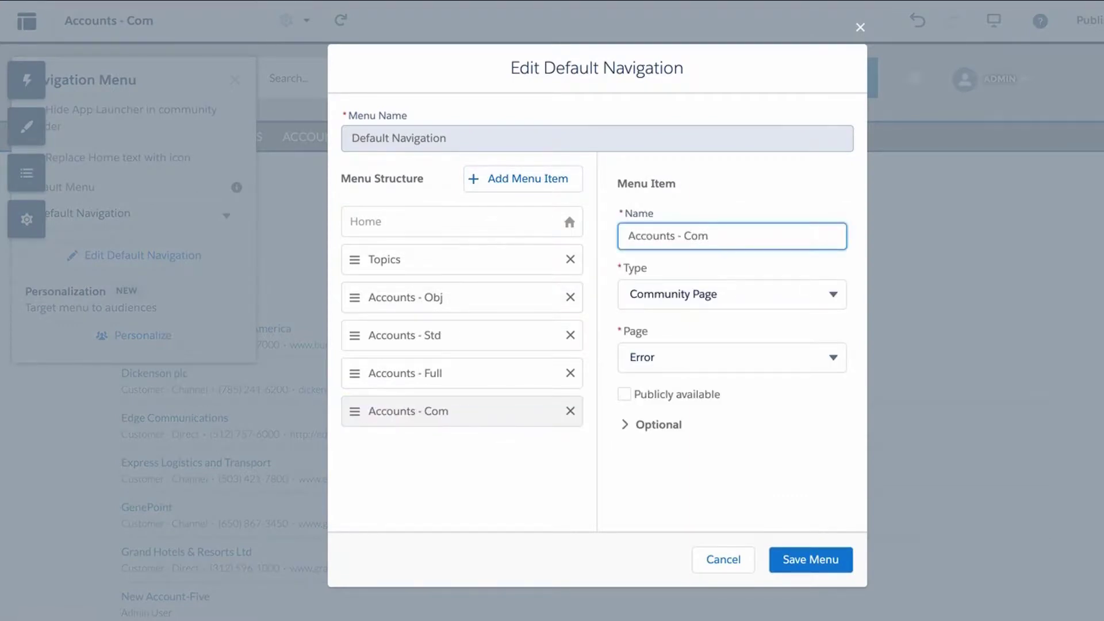
{"action": "left_click", "coordinate": [731, 357]}
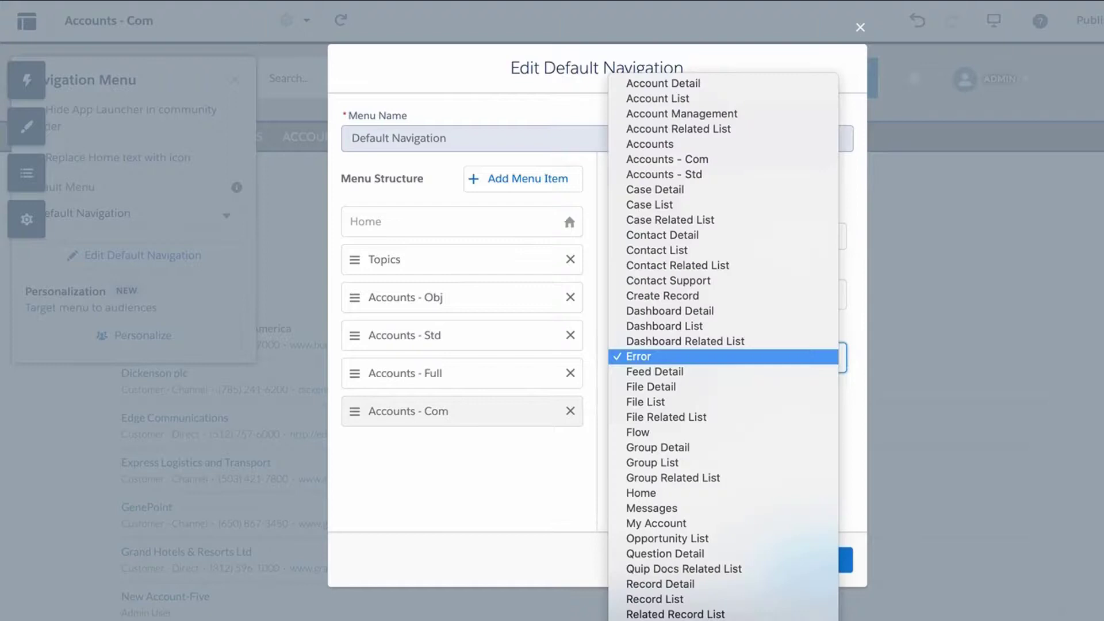
{"action": "left_click", "coordinate": [637, 357]}
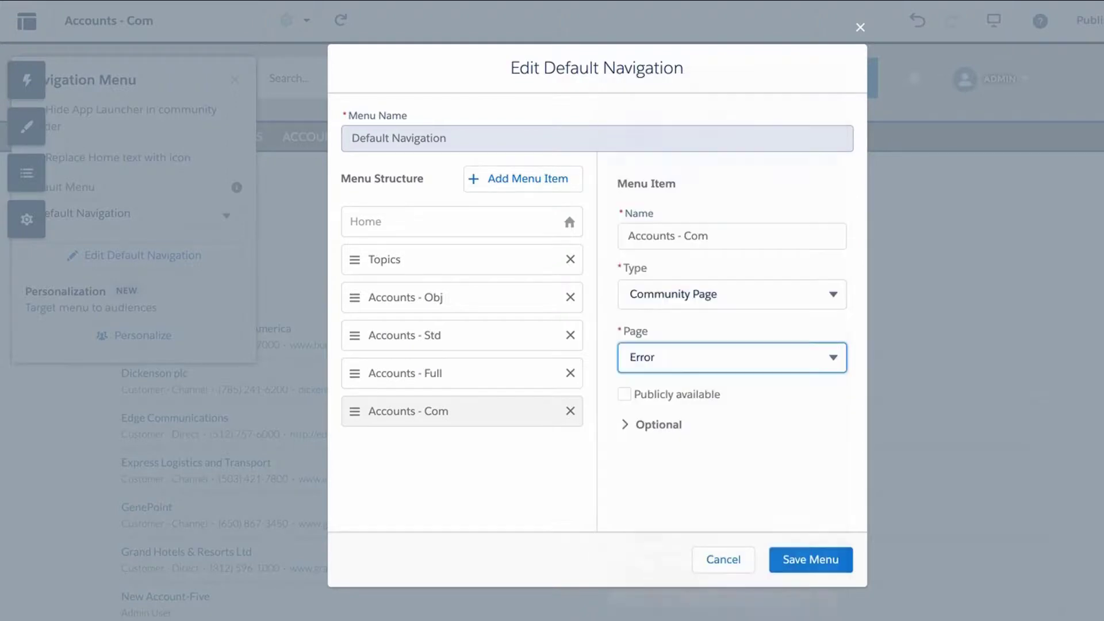
{"action": "left_click", "coordinate": [731, 357]}
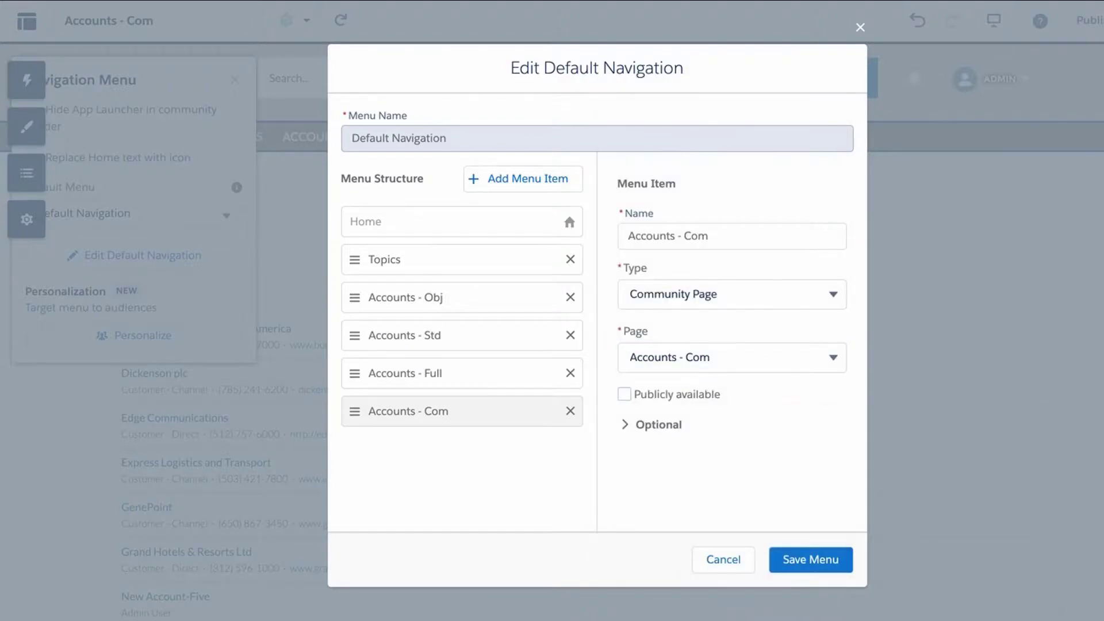
{"action": "left_click", "coordinate": [624, 395]}
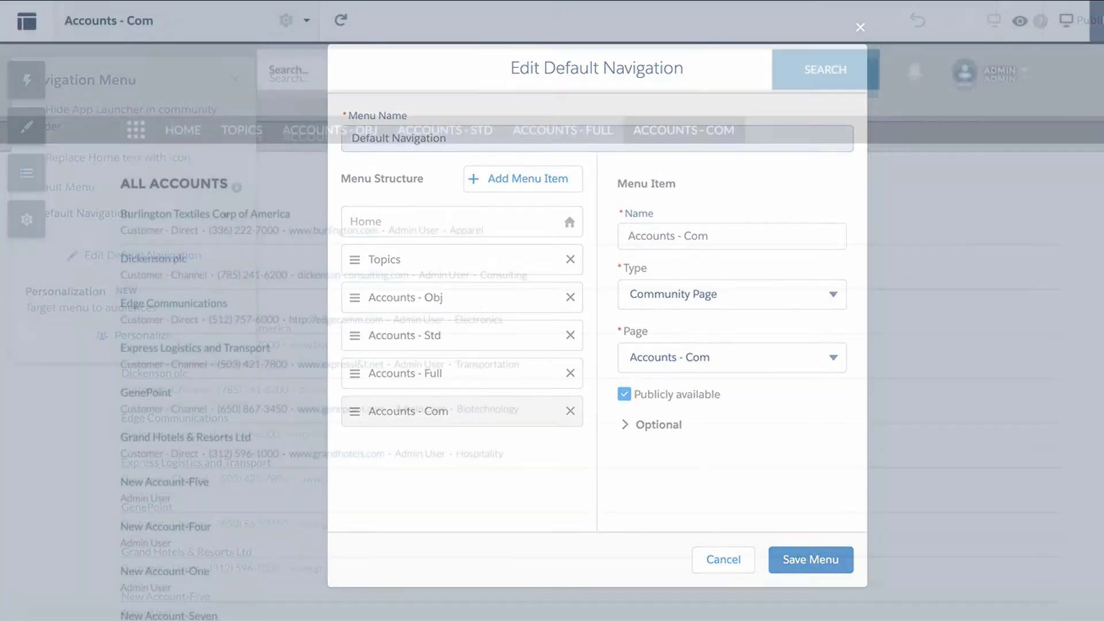